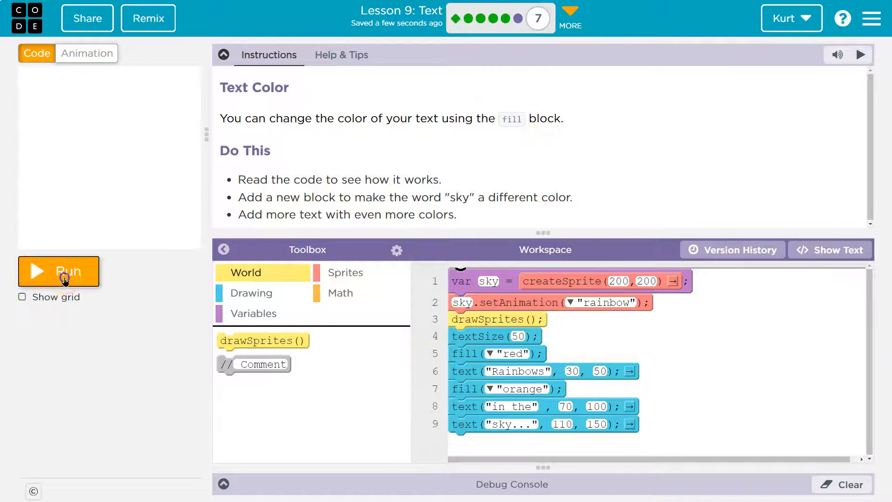
Run the starter program to show 'Rainbows in the sky...' in red and orange
left_click(58, 271)
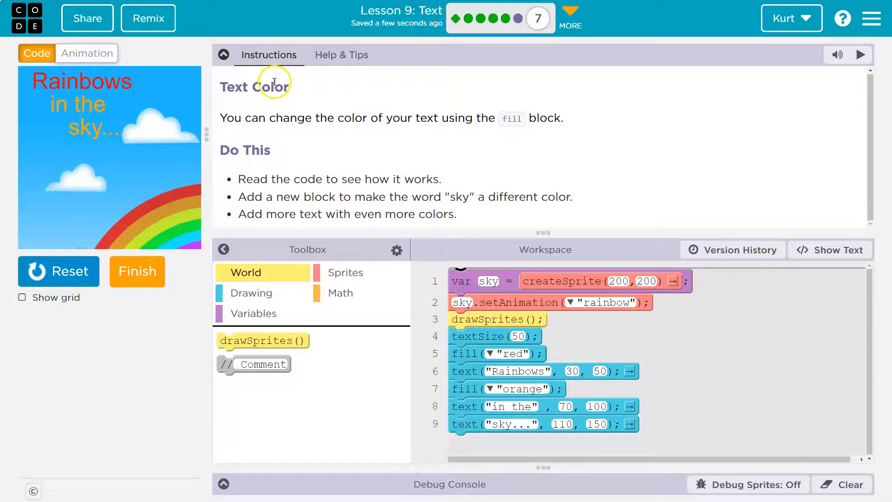
Collapse the Instructions panel and show the Drawing blocks in the toolbox
left_click(224, 55)
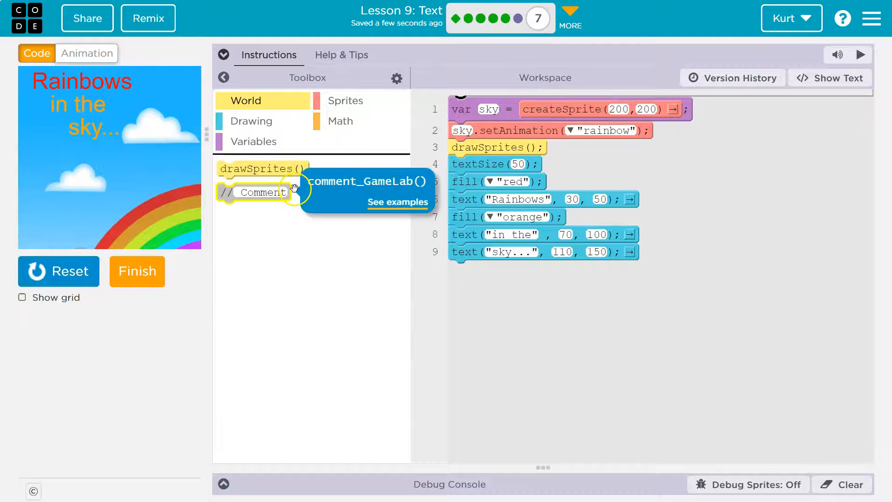
mouse_move(324, 214)
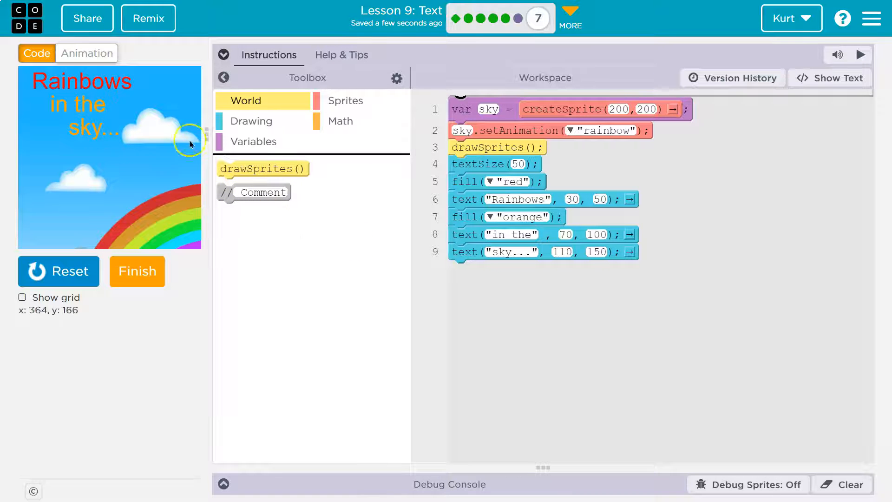
left_click(251, 121)
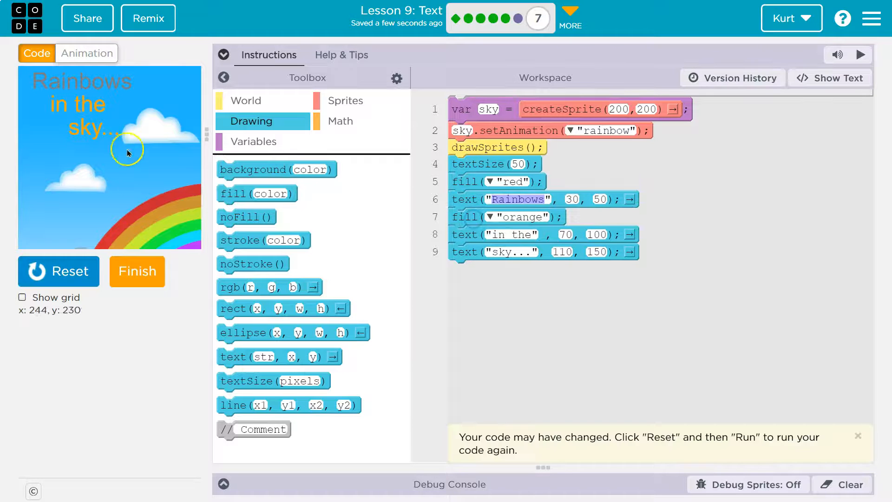
mouse_move(330, 301)
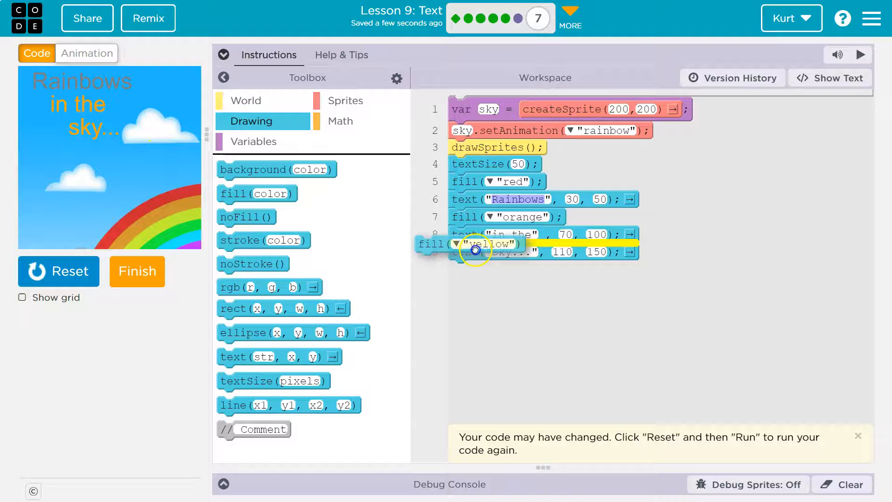
Add a blue fill before the 'sky...' text, rerun, and start a new text line
left_click_drag(472, 244, 500, 252)
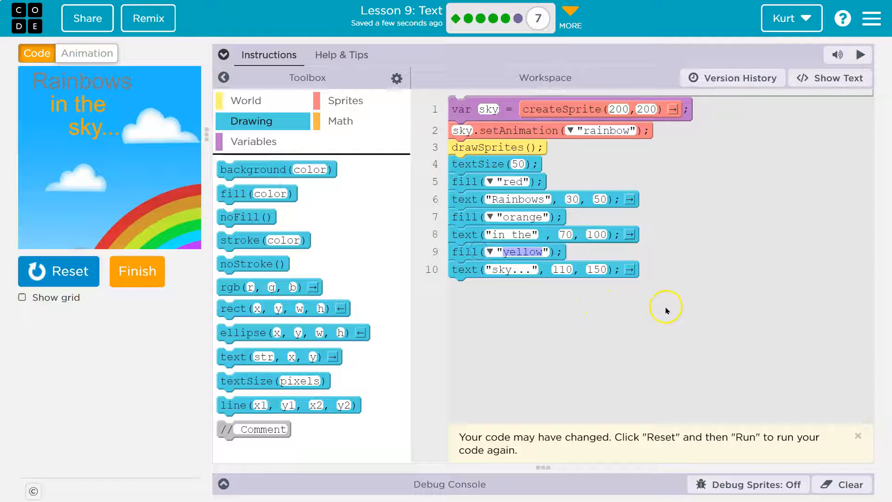
mouse_move(739, 358)
type("blue")
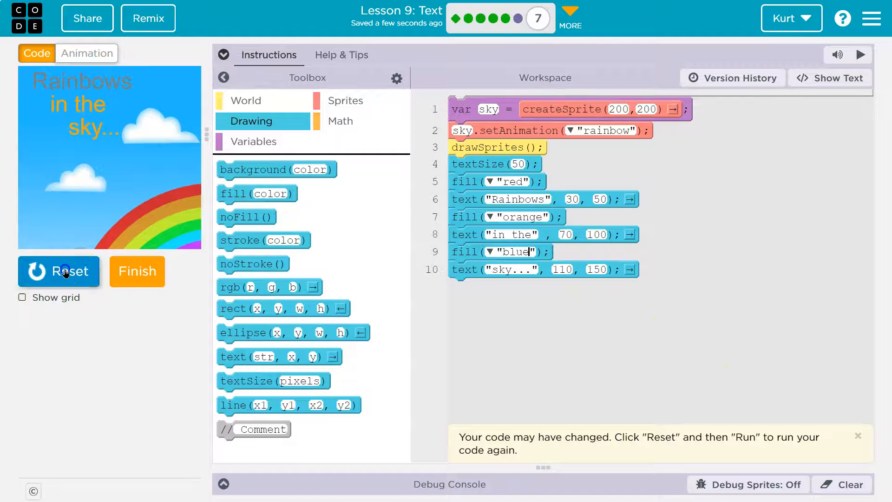
left_click(58, 271)
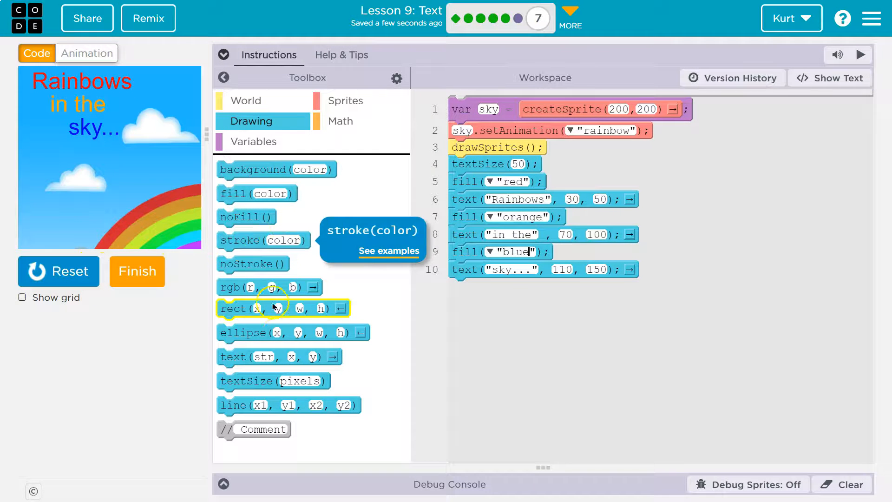
left_click_drag(279, 357, 507, 334)
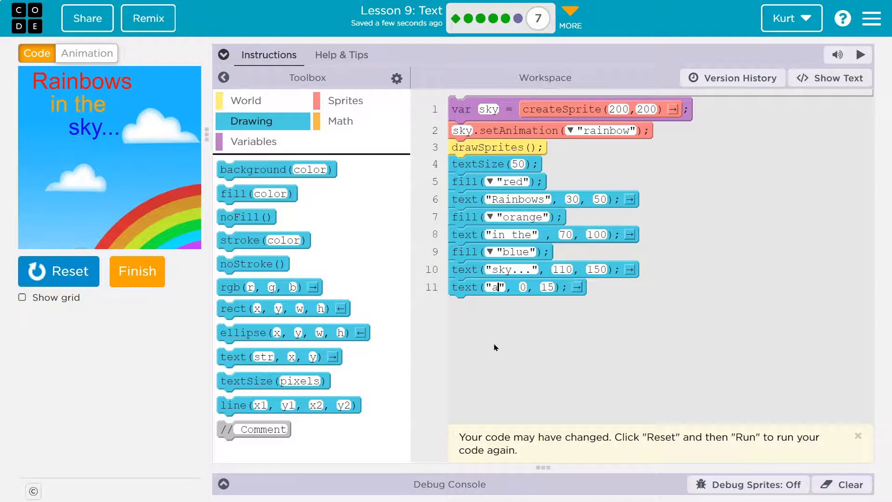
Make the new text line say 'are', run it, and move it to 150, 200
type("re")
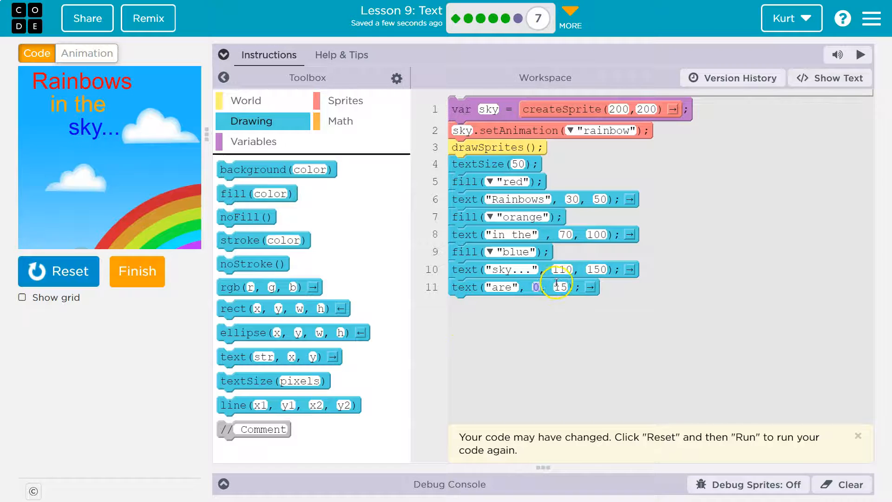
left_click(59, 272)
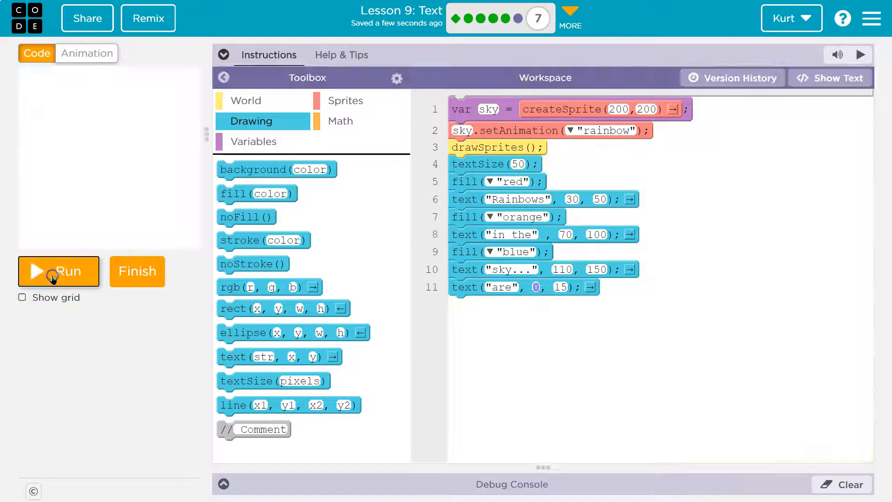
left_click(59, 271)
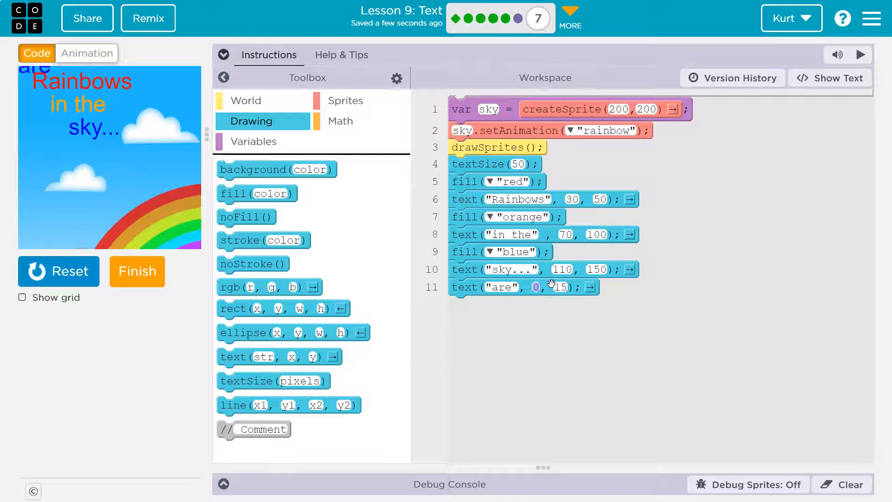
type("15")
left_click(562, 288)
type("200")
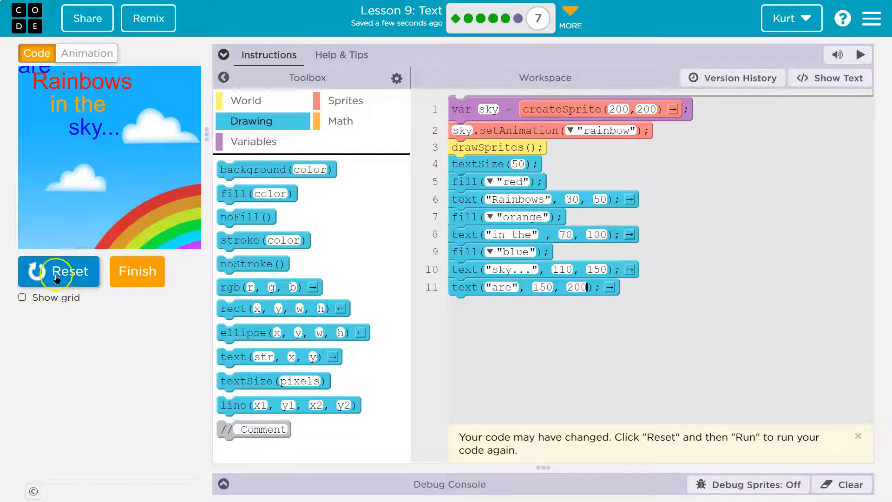
Rerun with 'are' repositioned, fill it green, and add 'cool!' at 190, 250
left_click(59, 271)
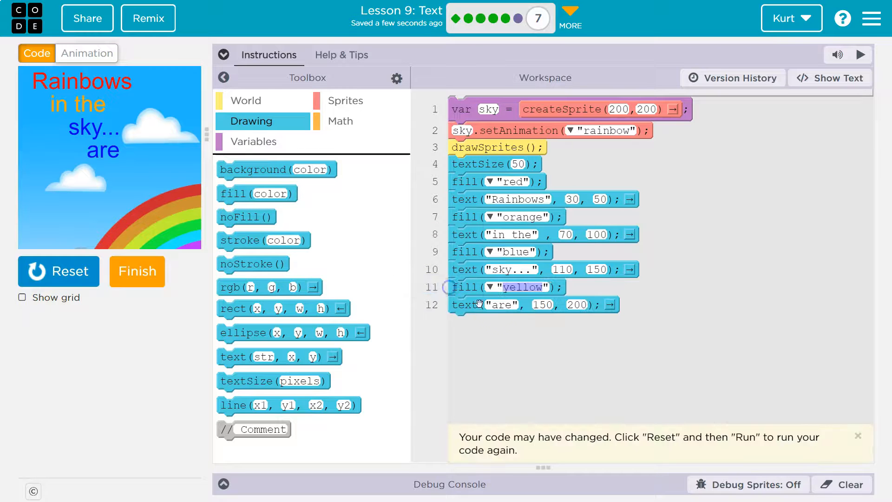
type("green")
type("cool")
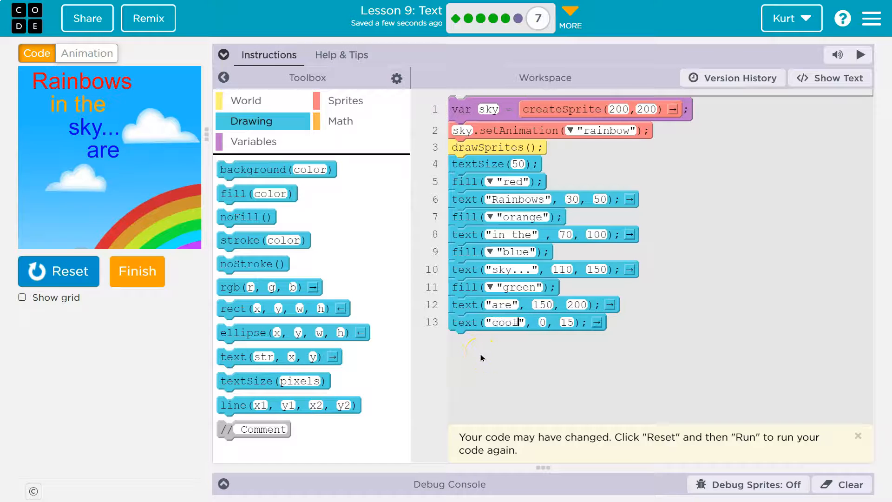
type("!")
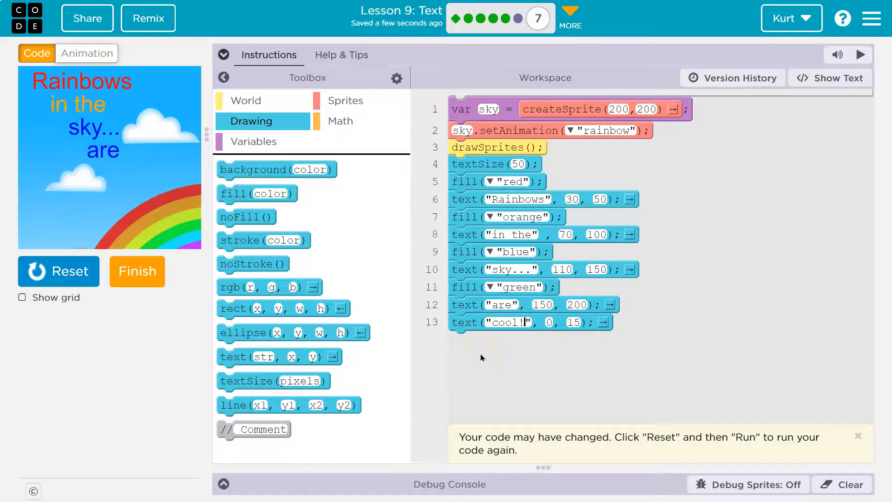
type("19")
left_click(575, 322)
type("250")
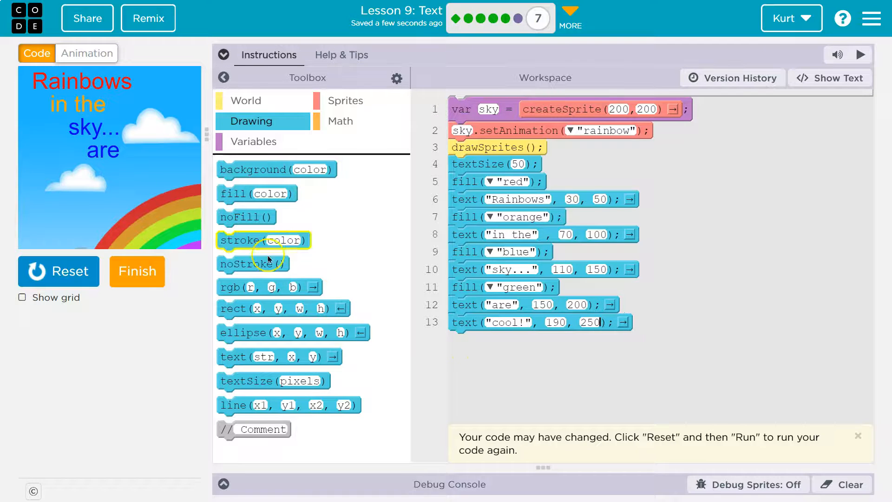
mouse_move(167, 182)
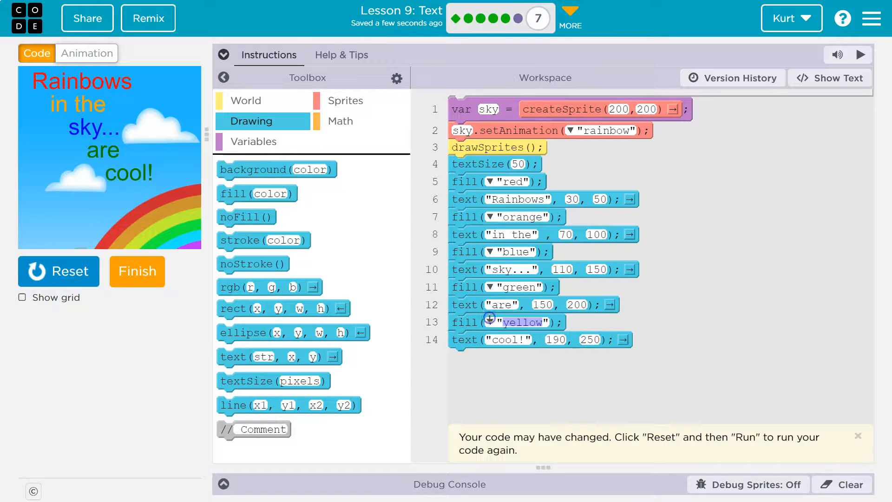
Set the last fill to purple and rerun so 'cool!' shows in purple
type("p")
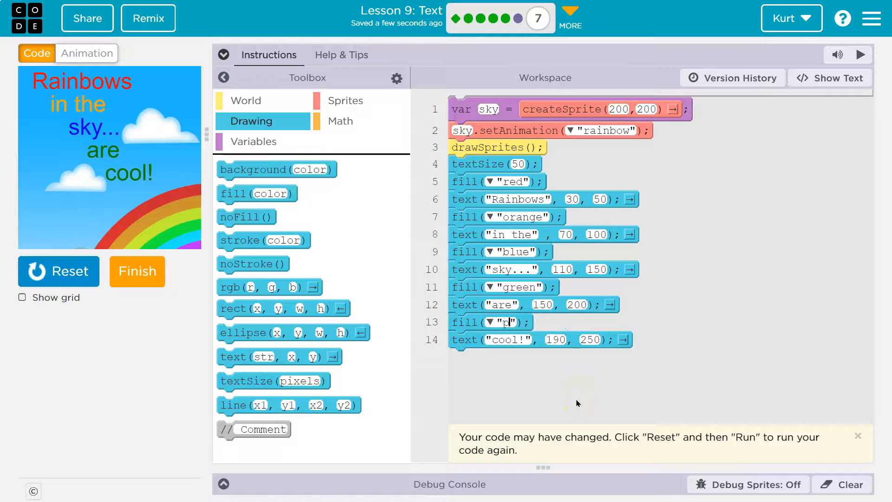
type("urple")
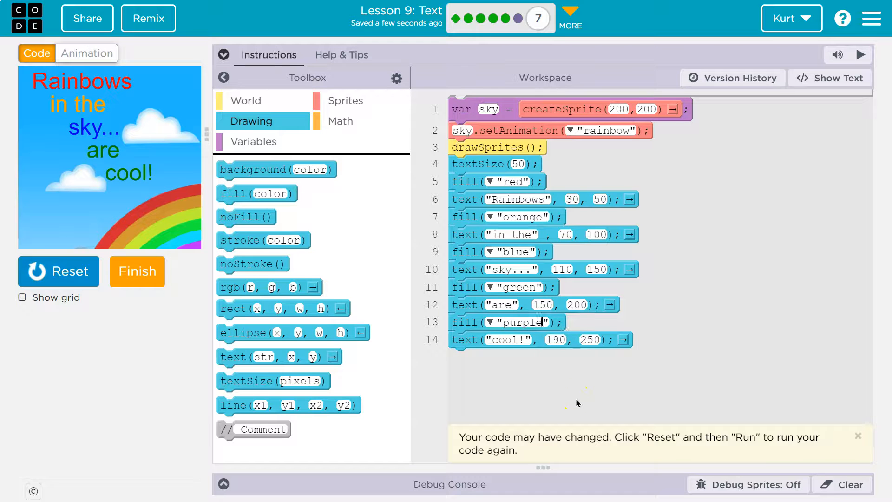
left_click(59, 271)
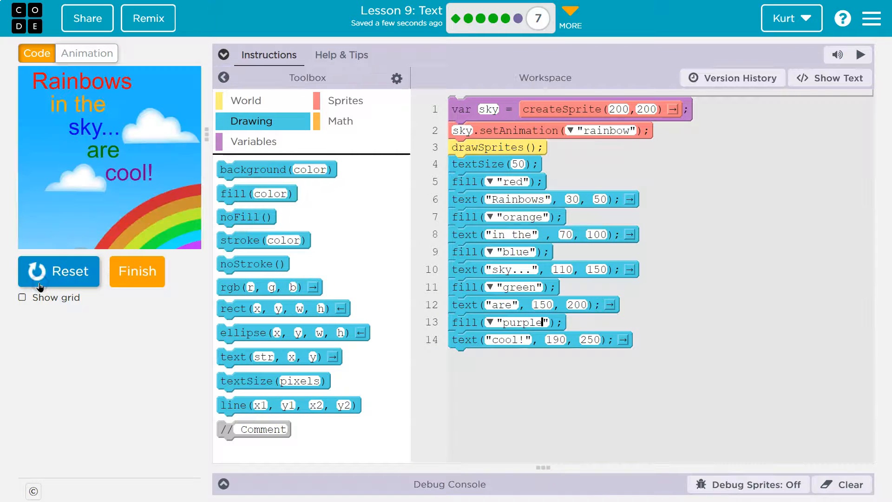
mouse_move(102, 335)
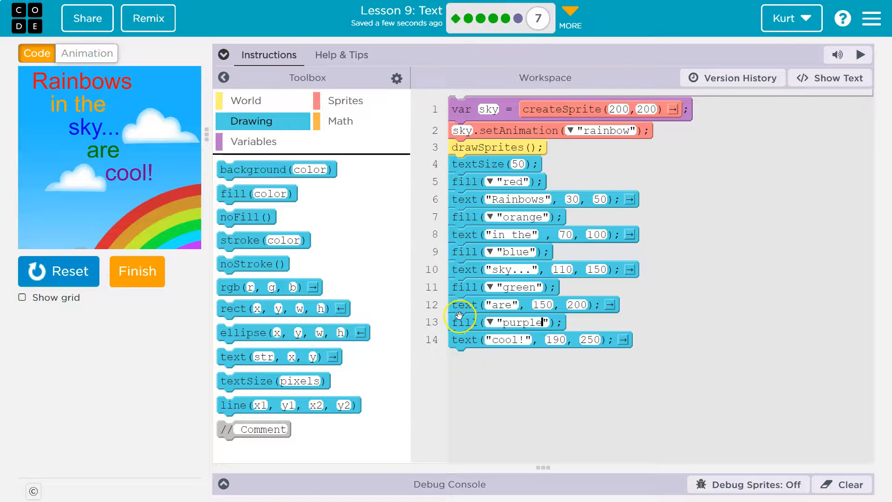
mouse_move(497, 375)
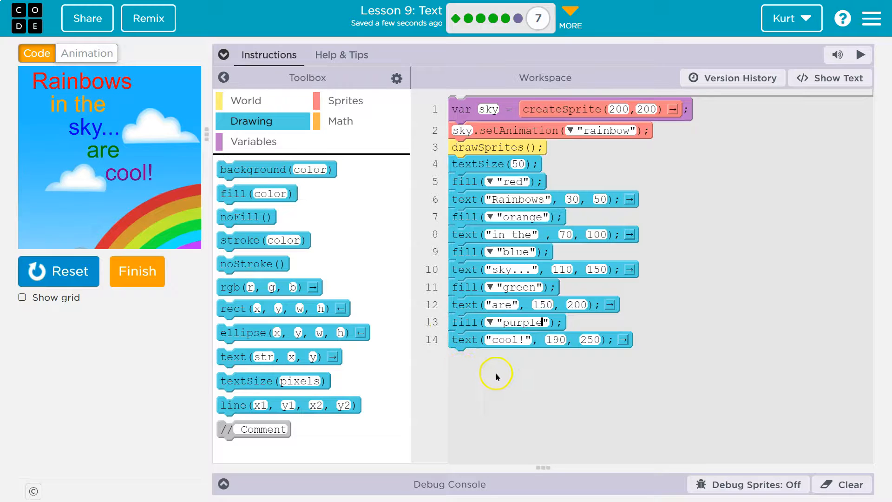
mouse_move(484, 165)
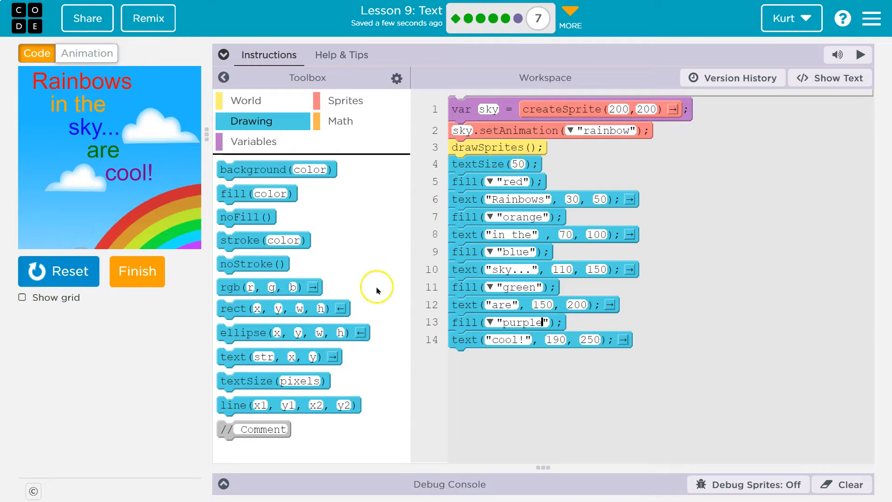
mouse_move(332, 390)
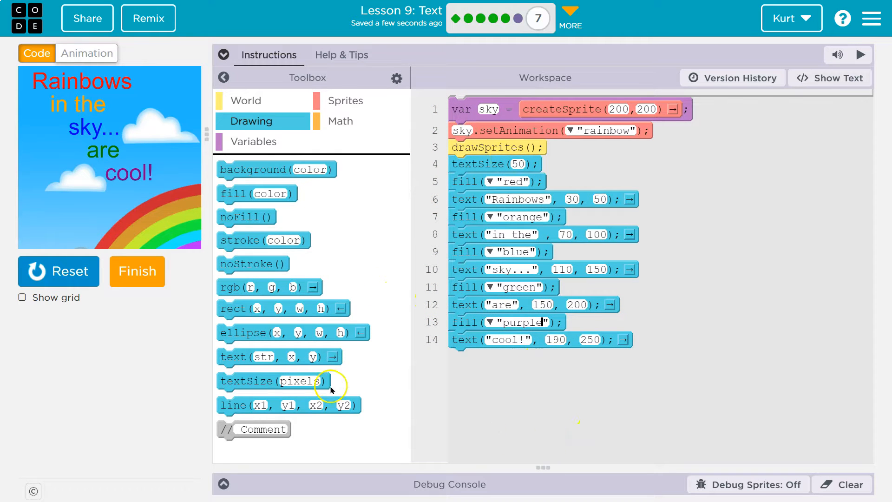
Finish the level to show the lesson-complete message
left_click(137, 272)
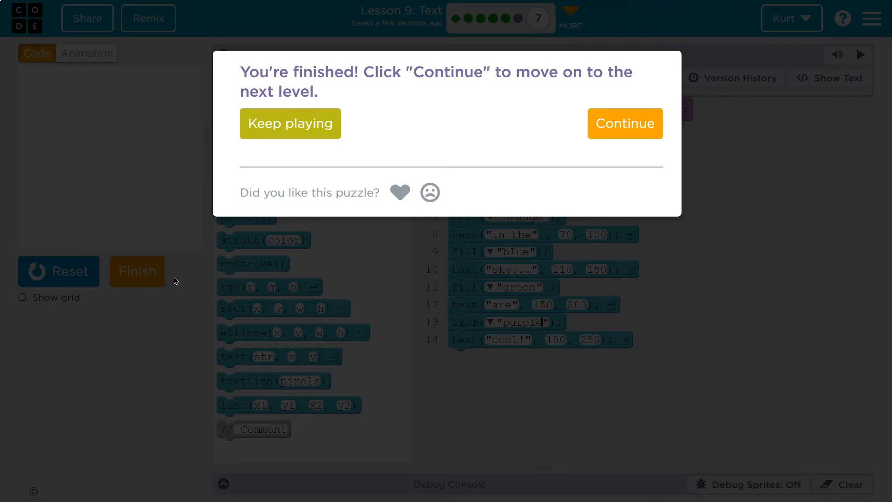